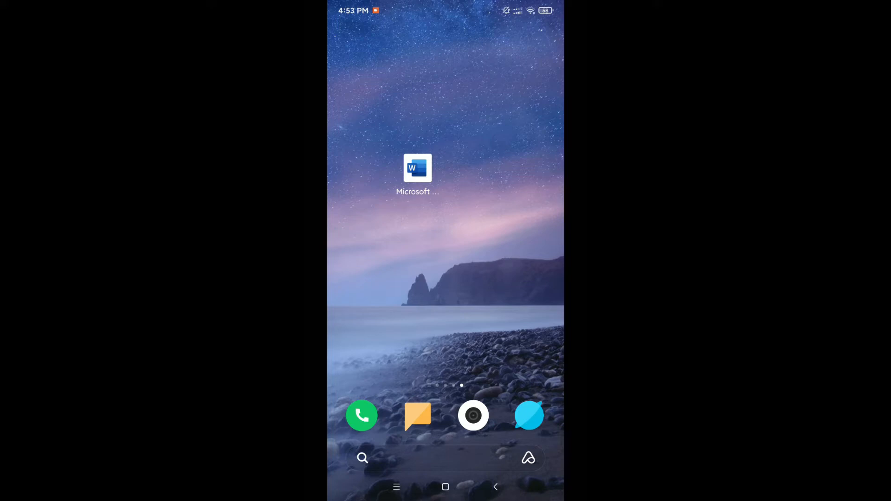
# - Launch the Microsoft Word app from the Android home screen
pyautogui.click(417, 168)
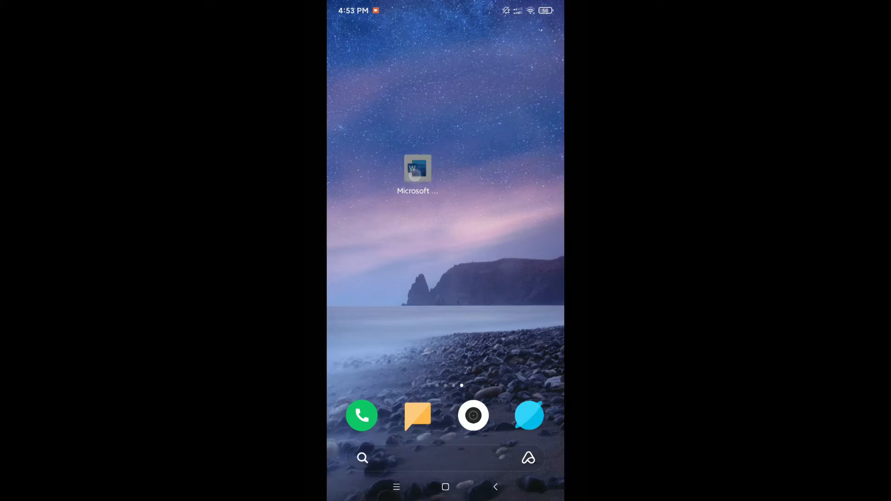
pyautogui.click(418, 168)
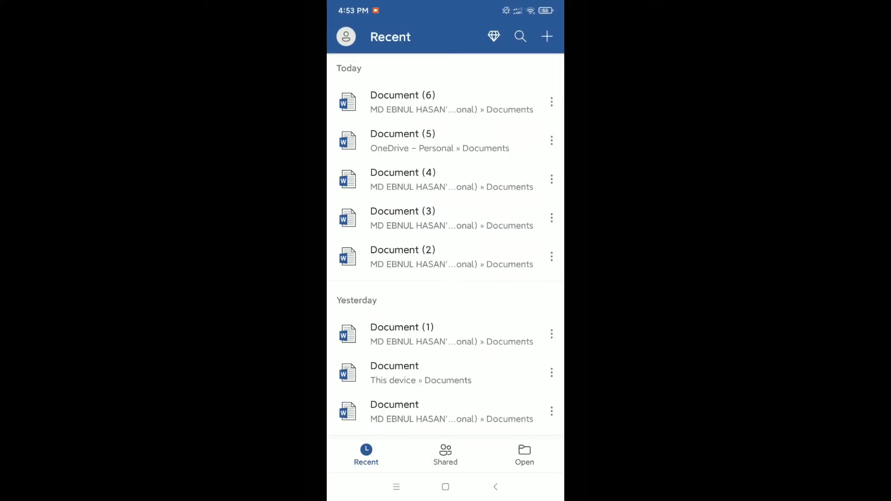
# - Create a new blank document in This device > Documents
pyautogui.click(546, 37)
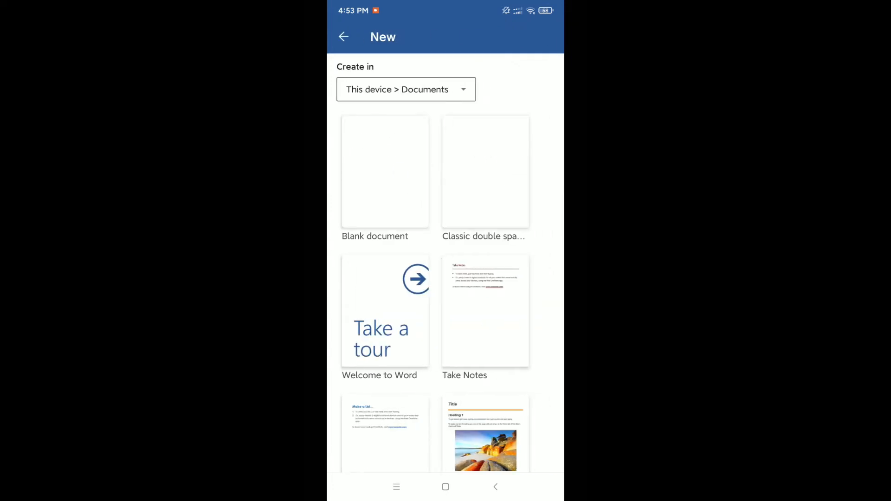
pyautogui.click(384, 172)
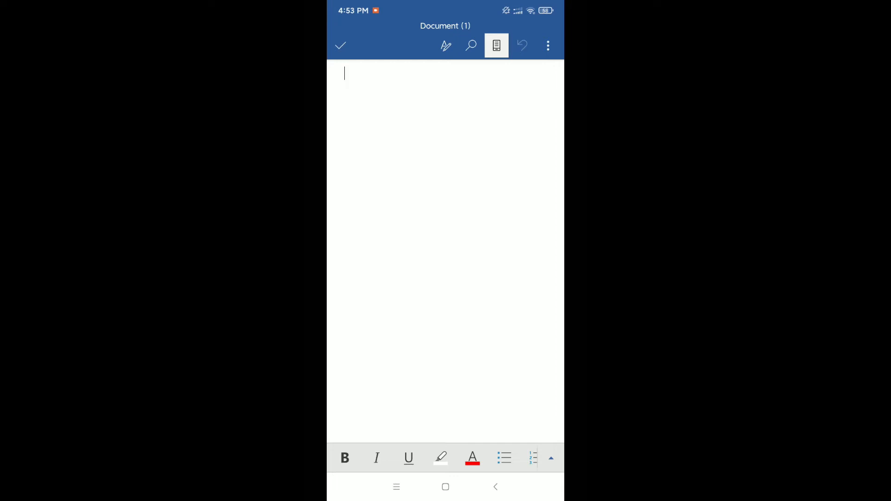
# - Apply Bullets to the empty first line and close the Home ribbon
pyautogui.click(549, 459)
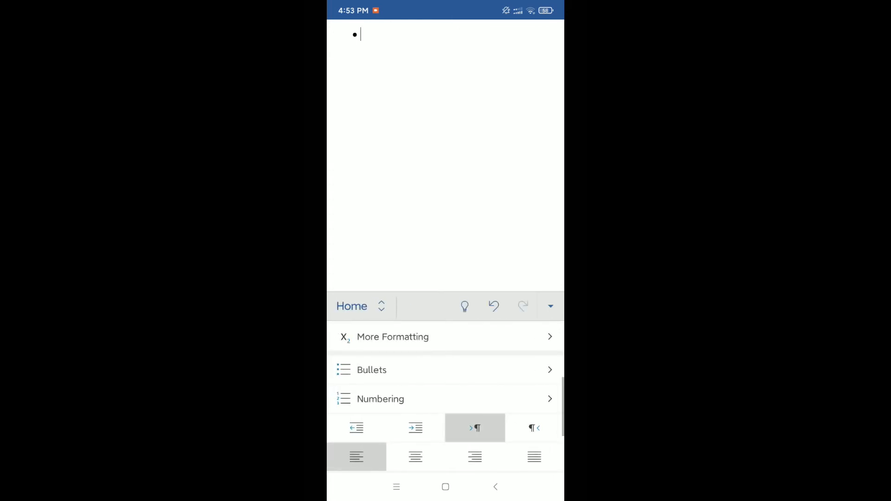
pyautogui.click(360, 35)
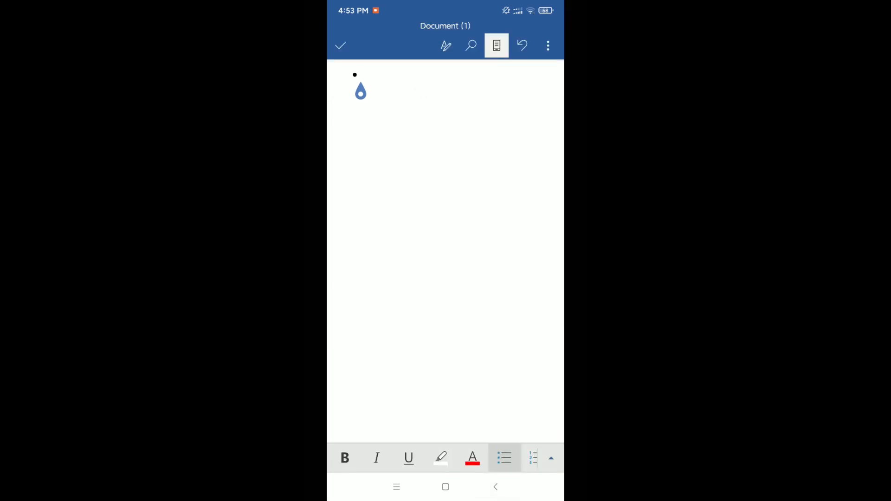
# - Type the four bullet items, including 'Gsgdhhd' and last item 'Gdhdhfjf'
pyautogui.write('Gsgdhhd')
pyautogui.write('Hdhdhf')
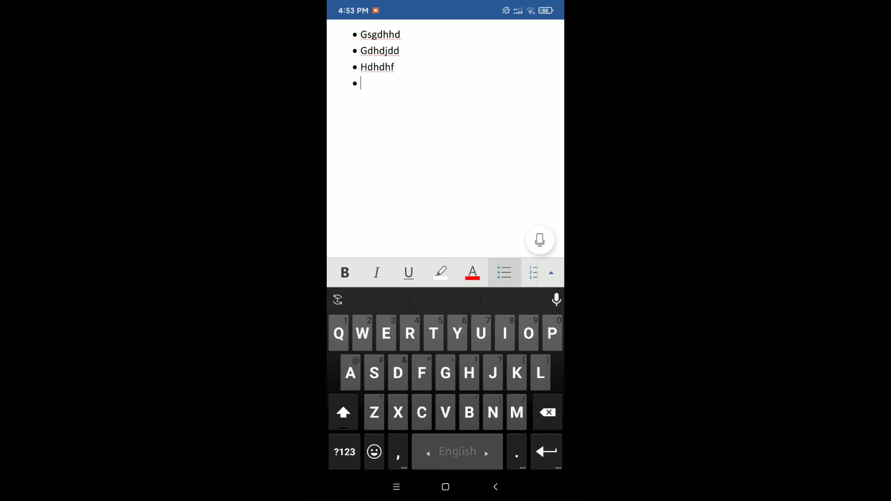
pyautogui.write('Gdhdhfjf')
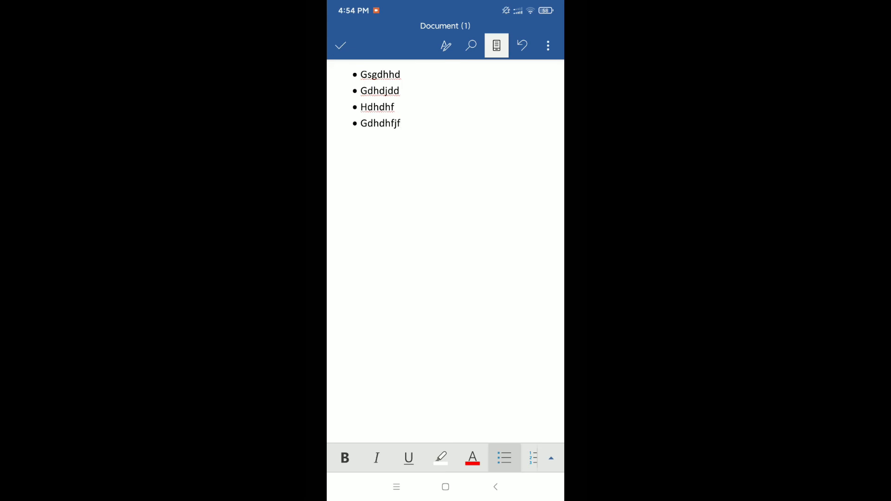
pyautogui.click(401, 123)
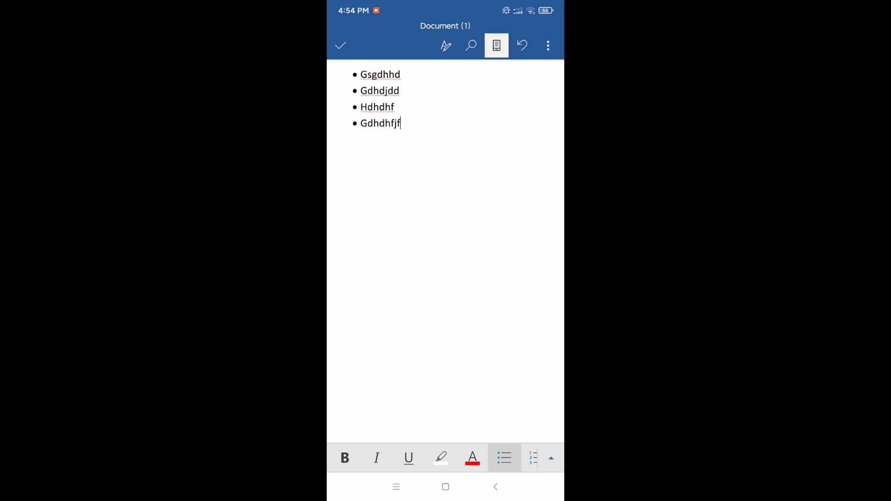